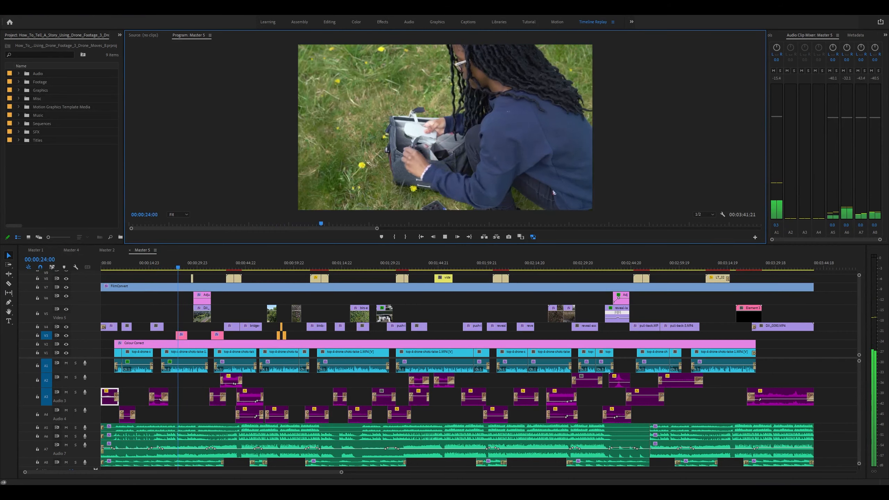
# - Play Master 5 from the drone unpacking scene to the housing-estate aerial near 1:01
pyautogui.press('space')
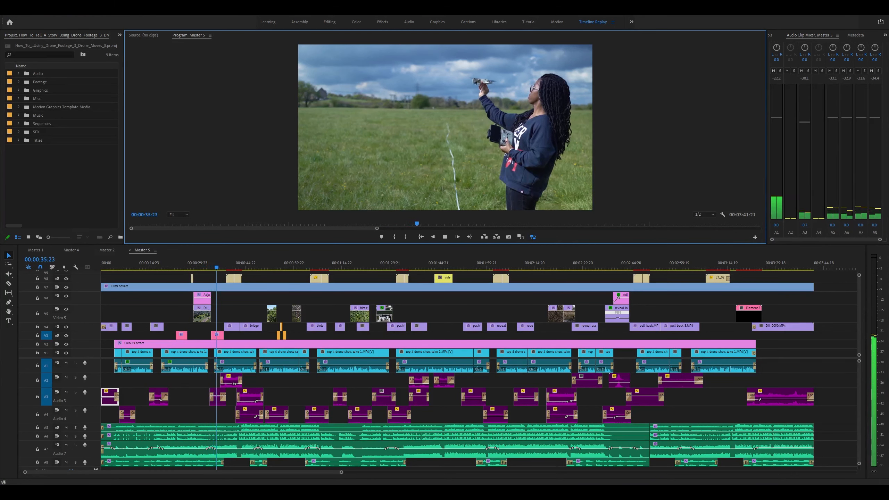
pyautogui.click(444, 237)
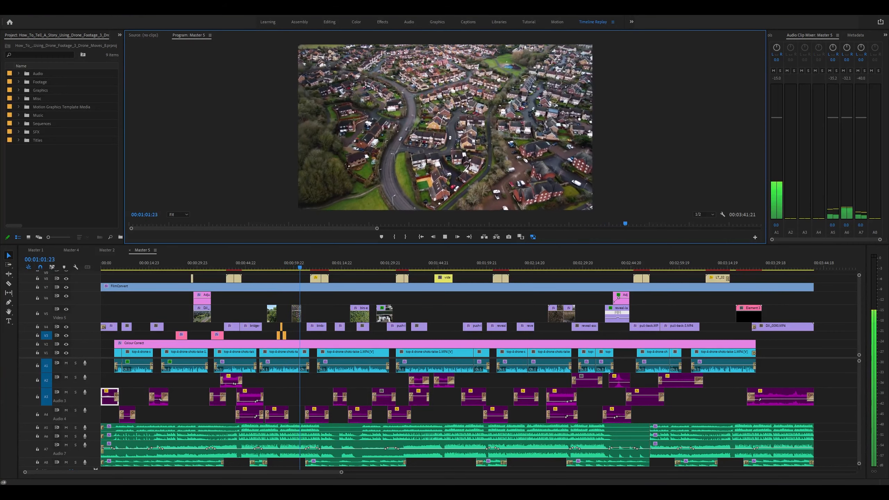
# - Keep playback running over countryside aerials to the '2. Push In' title at 1:33
pyautogui.click(443, 237)
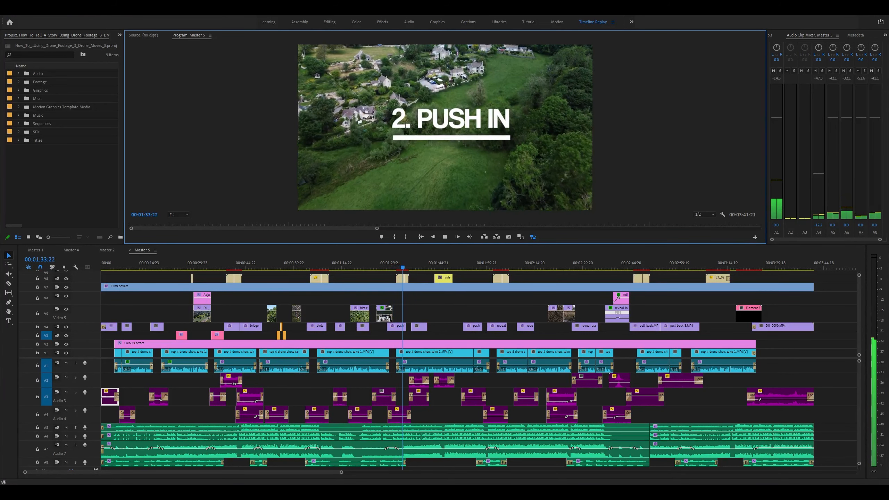
# - Play past the coastal cliffs and presenter's piece to camera to the river shot at 2:19
pyautogui.press('space')
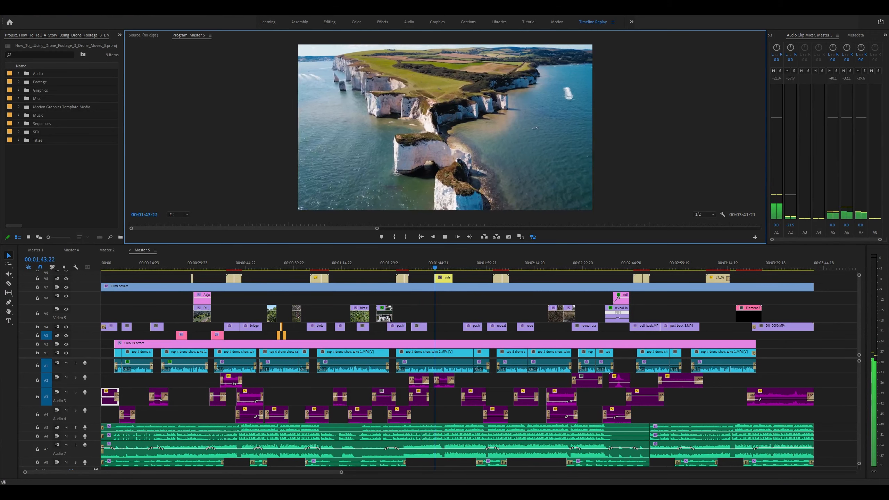
pyautogui.press('Space')
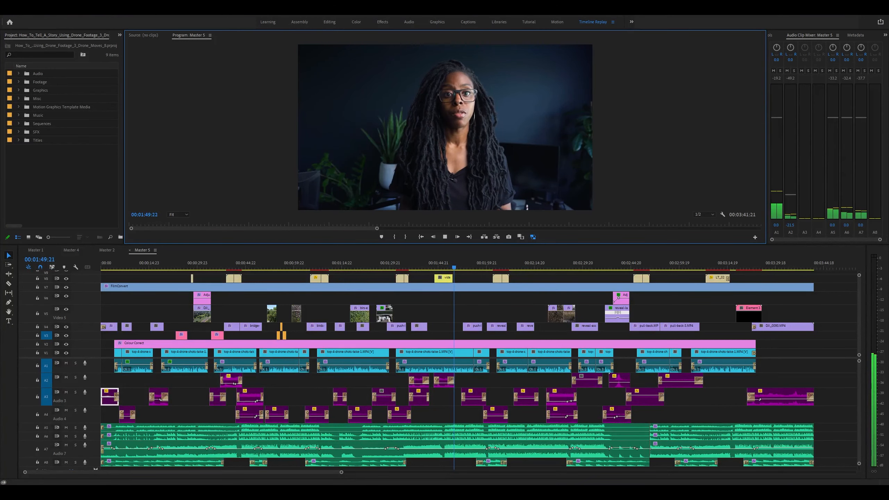
pyautogui.press('space')
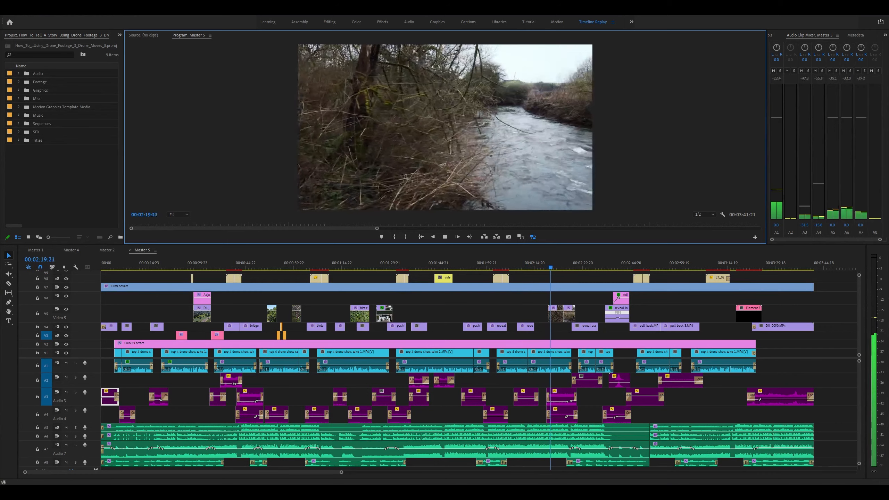
# - Play through the aerial village shot to the presenter on camera around 3:06
pyautogui.press('space')
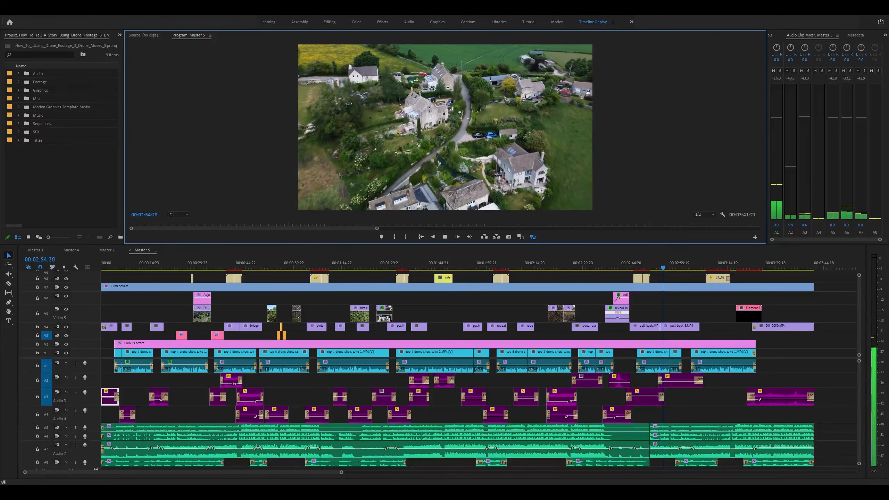
pyautogui.press('space')
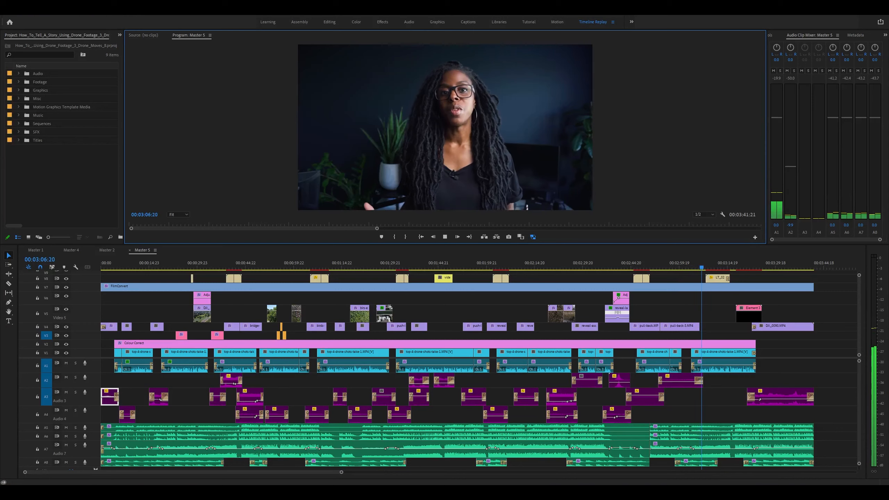
# - Play to the 3:22 end screen with Like Video, Subscribe and Get Notified graphics
pyautogui.click(444, 236)
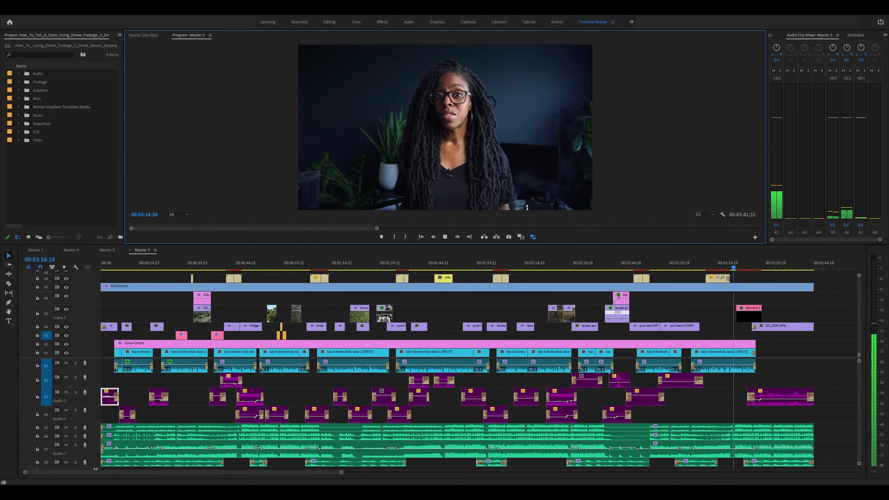
pyautogui.click(444, 237)
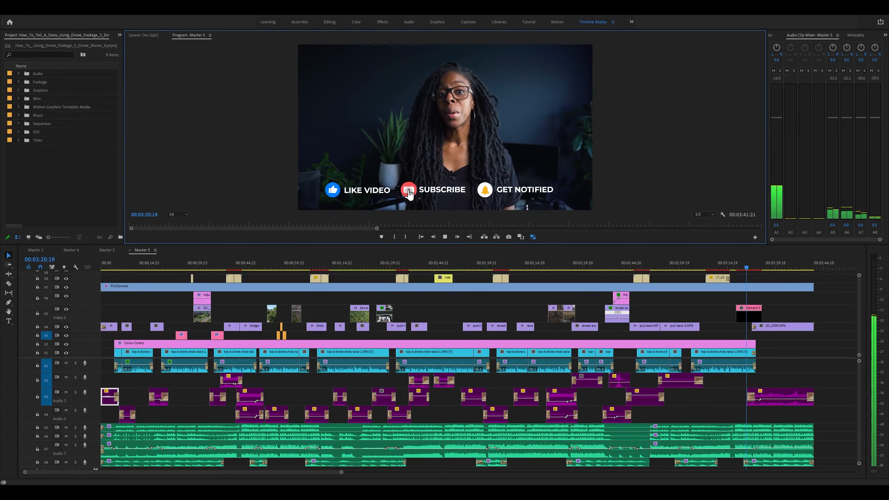
pyautogui.click(444, 236)
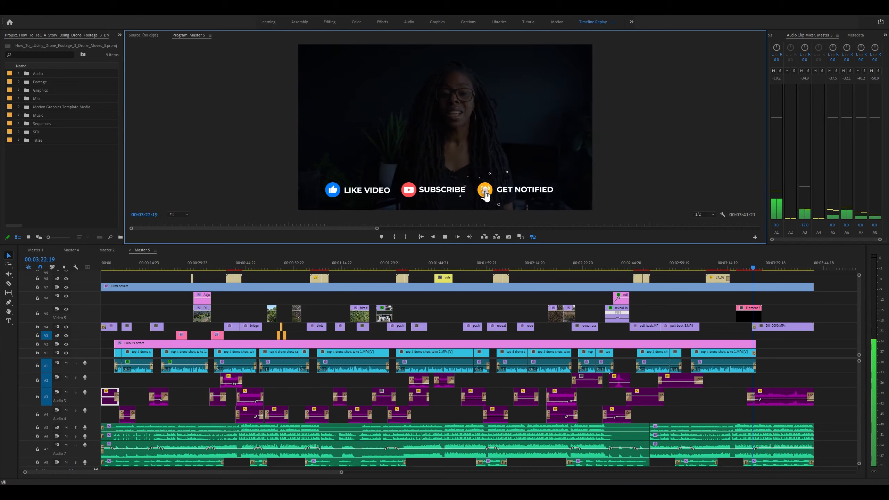